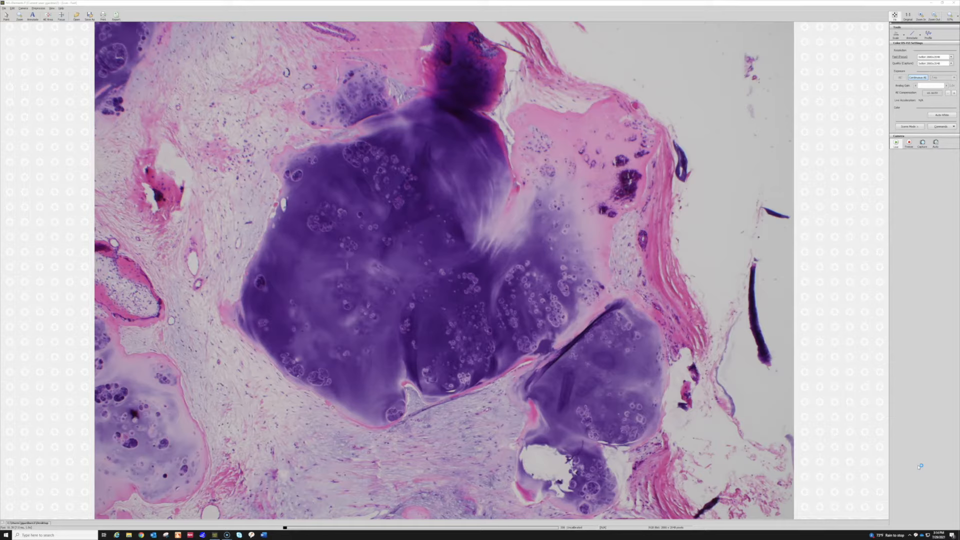
pyautogui.moveTo(919, 465)
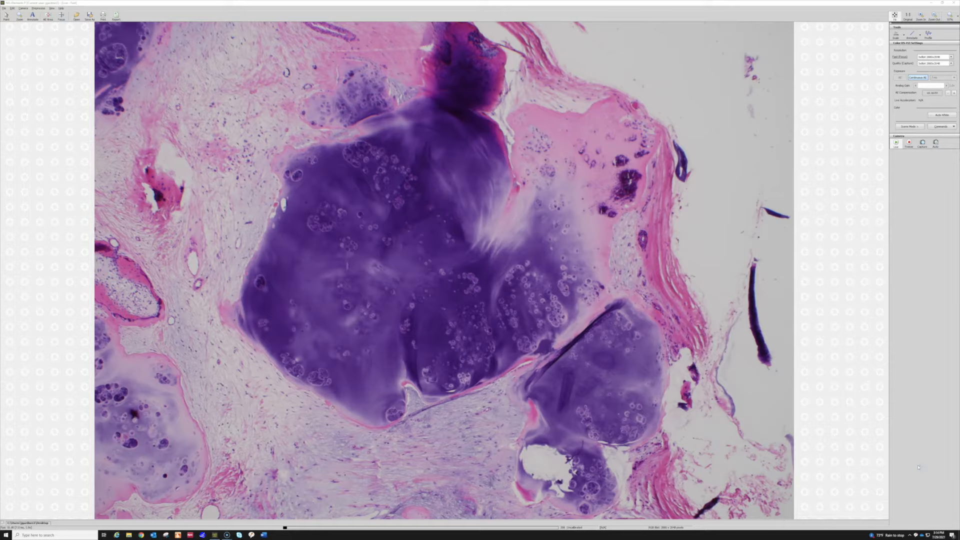